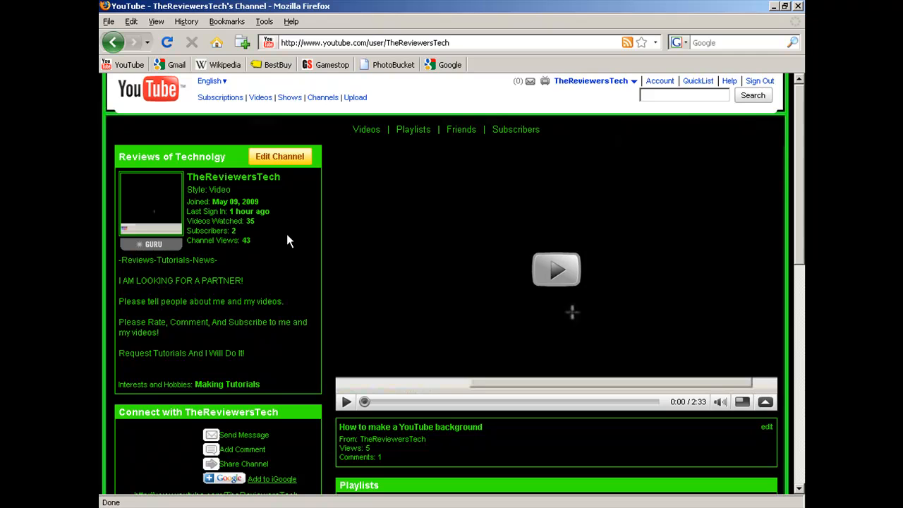
Bring up the bookmarks toolbar options over the TheReviewersTech channel page
scroll("down", 3)
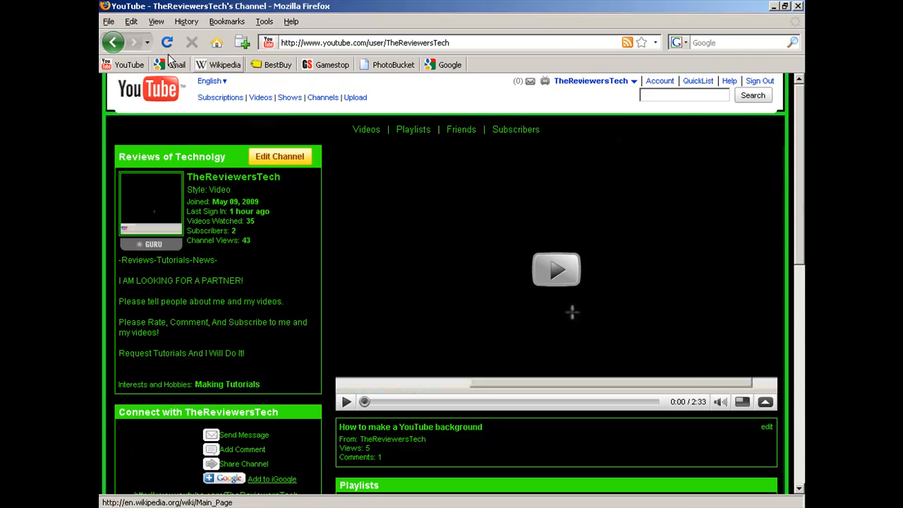
mouse_move(277, 65)
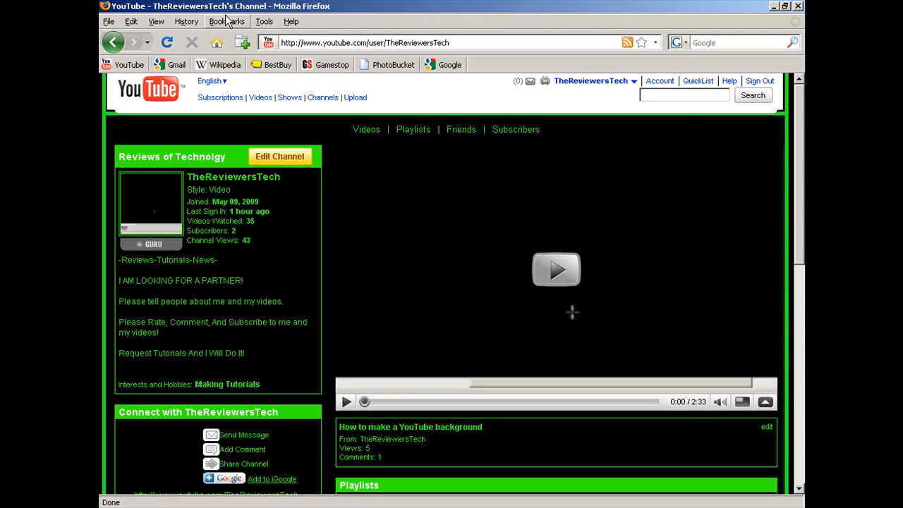
left_click(226, 21)
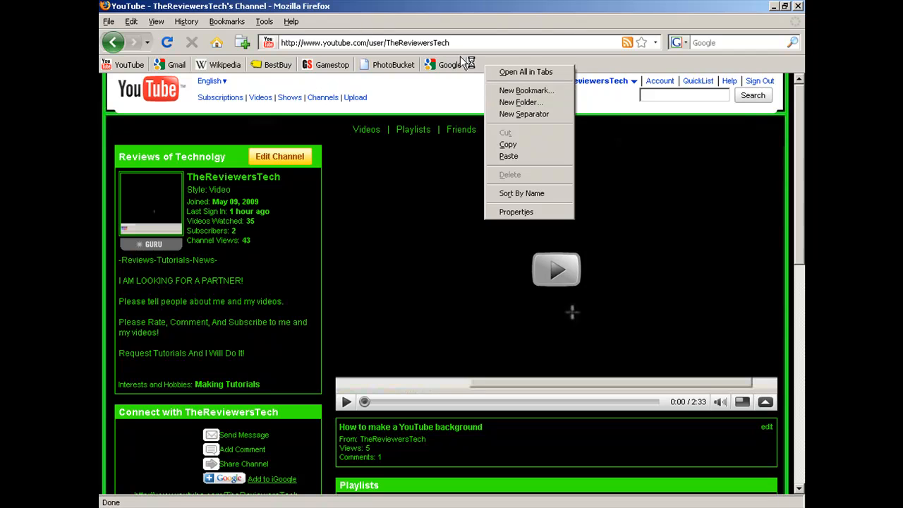
Reopen the toolbar menu and start a New Bookmark to get the empty Add Bookmark form
left_click(472, 64)
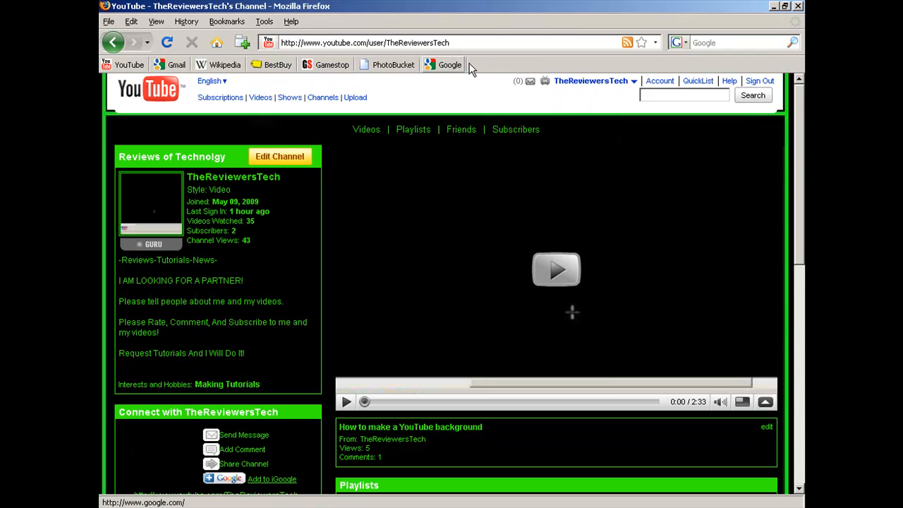
right_click(471, 67)
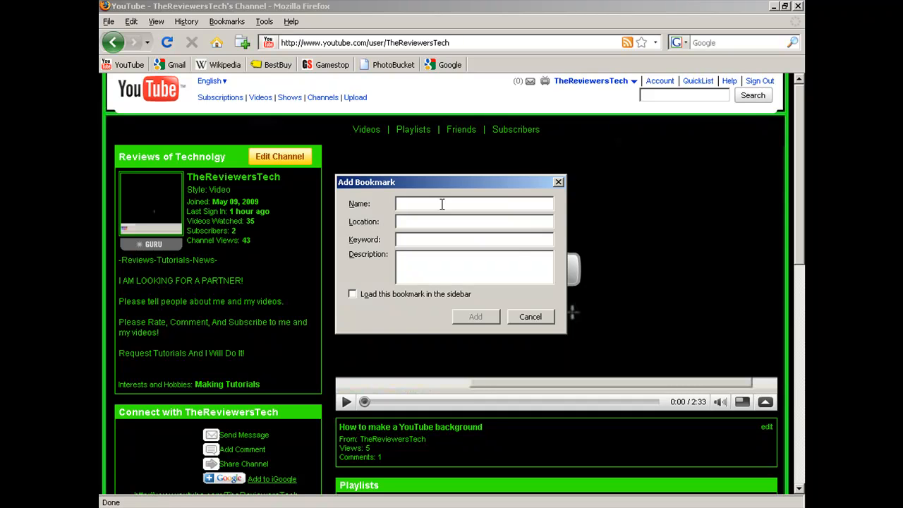
Enter the bookmark name Tech Reviewer and the TheReviewersTech YouTube channel address
type("My C")
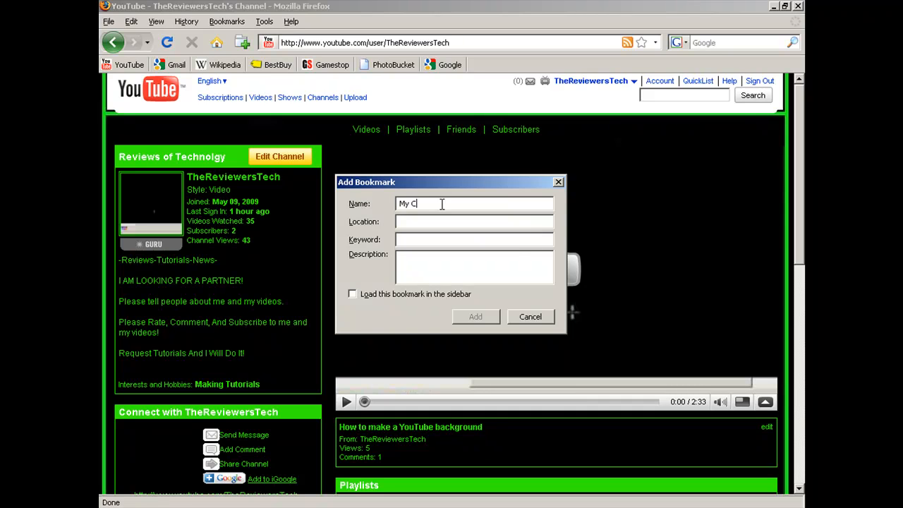
type("Tech")
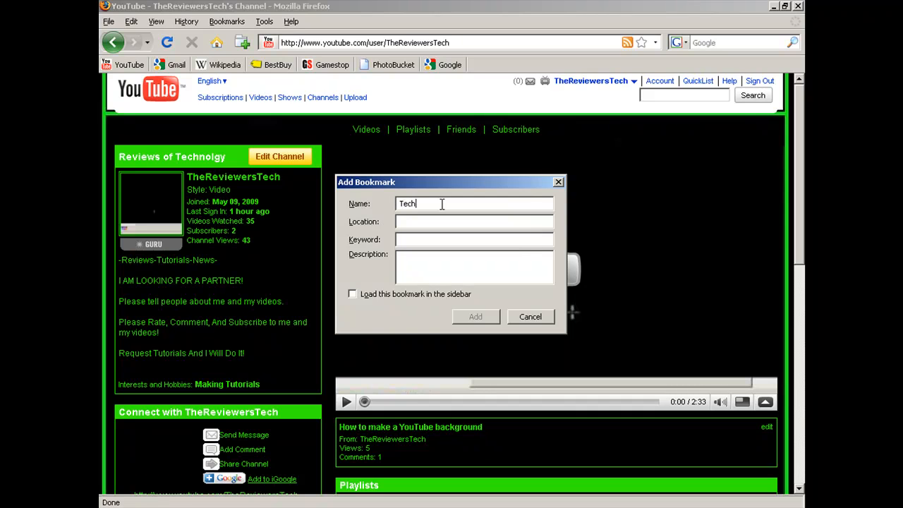
type("Reviewer")
left_click(474, 221)
type("http://")
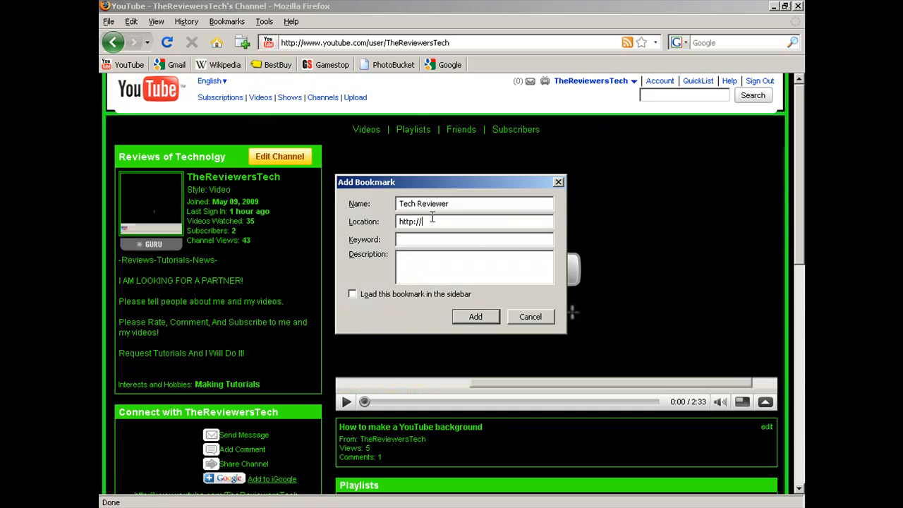
type("www.youtube.com/")
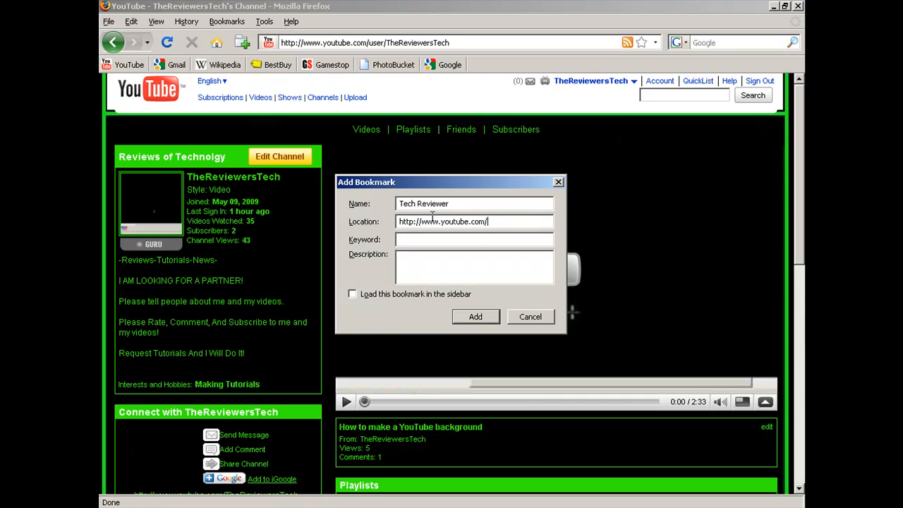
type("user/TheReviewersTech")
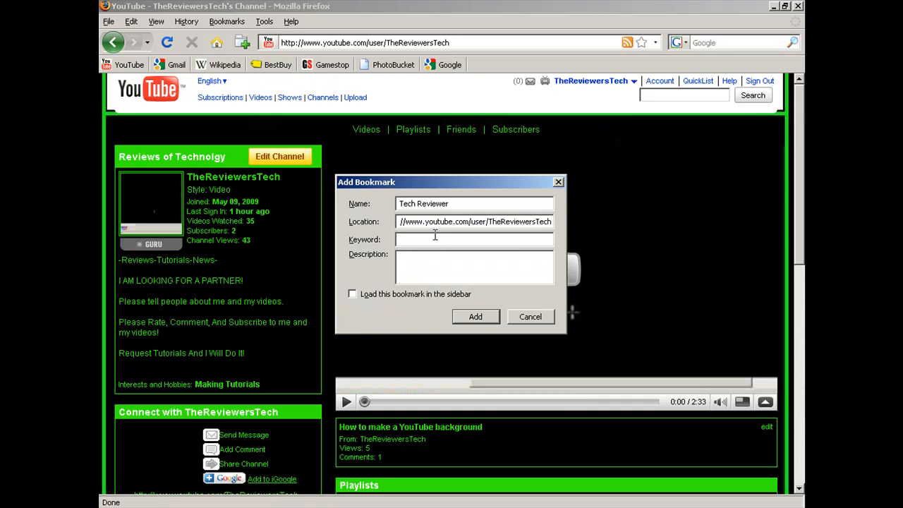
Enter keyword 'review' and description 'My channel'
type("review")
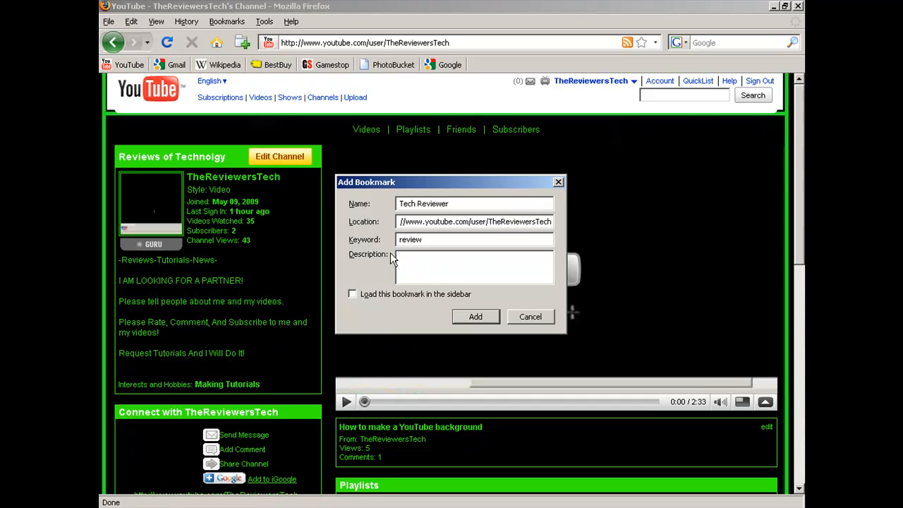
type("M")
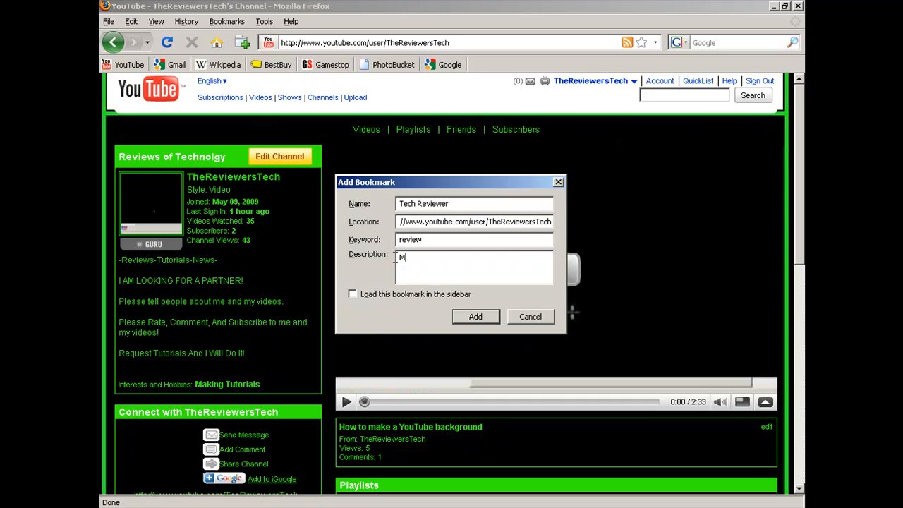
type("y channel")
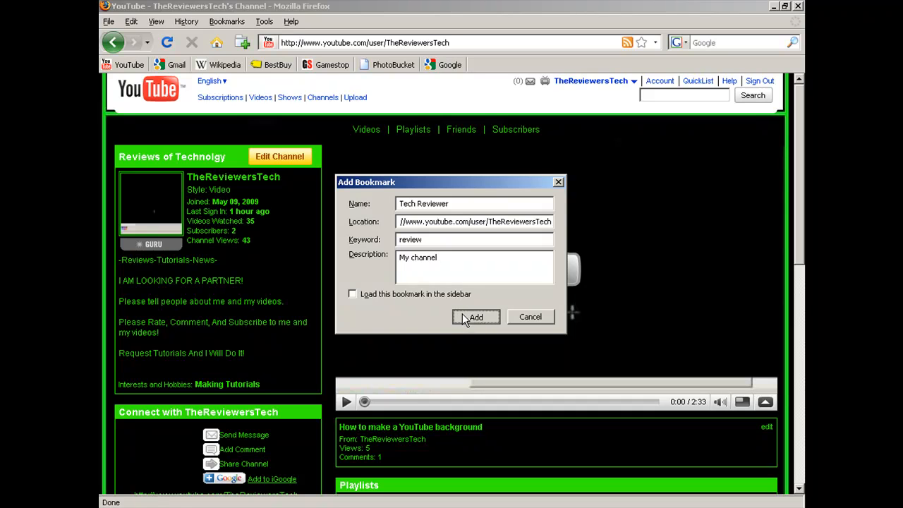
Save the Tech Reviewer bookmark, then load the channel via the 'review' keyword in the address bar
left_click(474, 316)
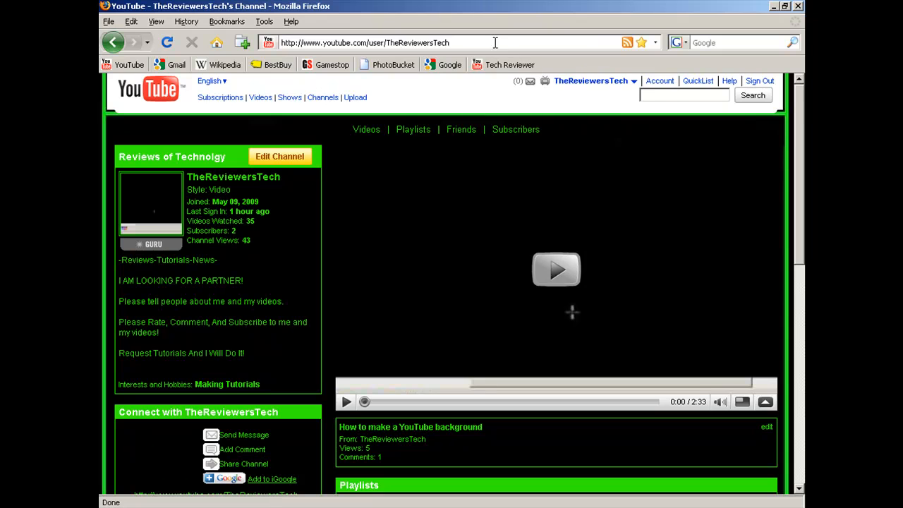
left_click(364, 42)
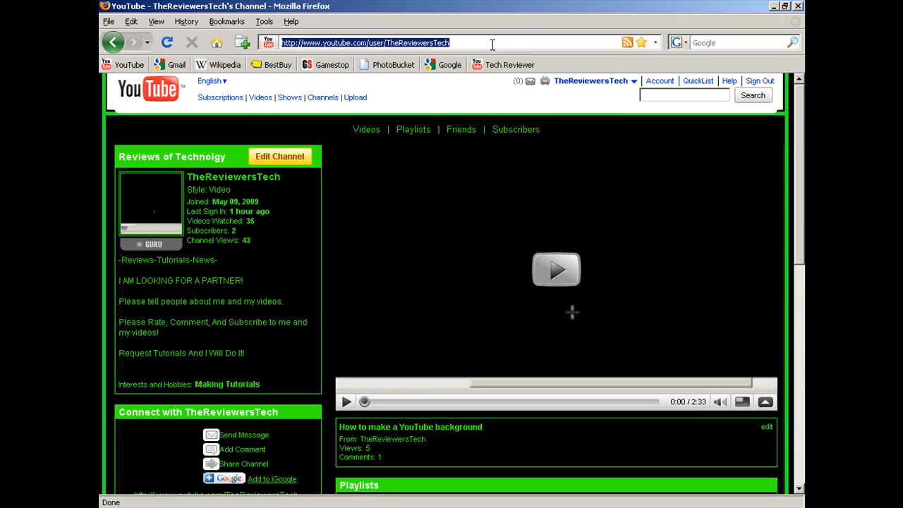
type("review")
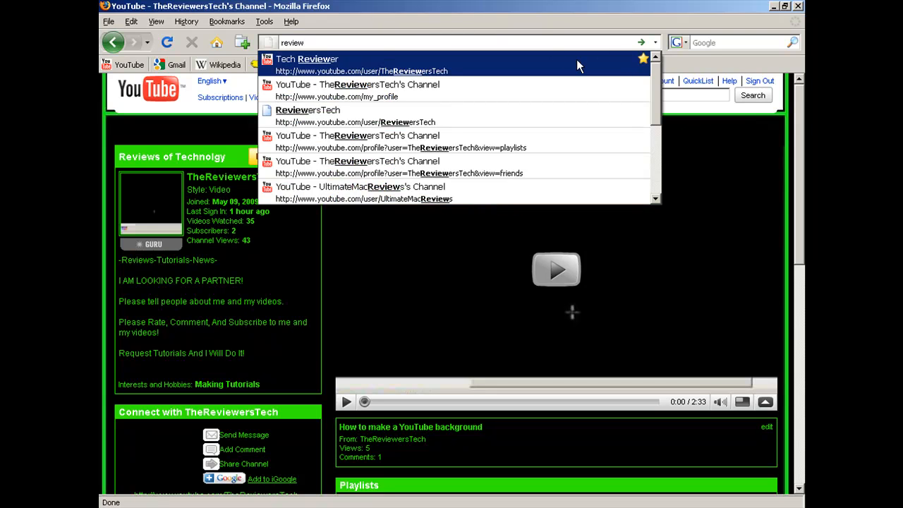
left_click(361, 65)
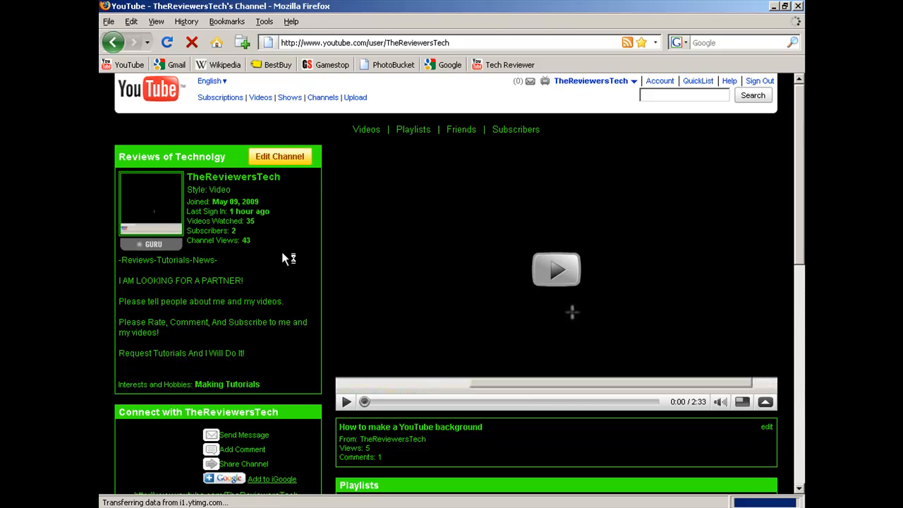
mouse_move(505, 64)
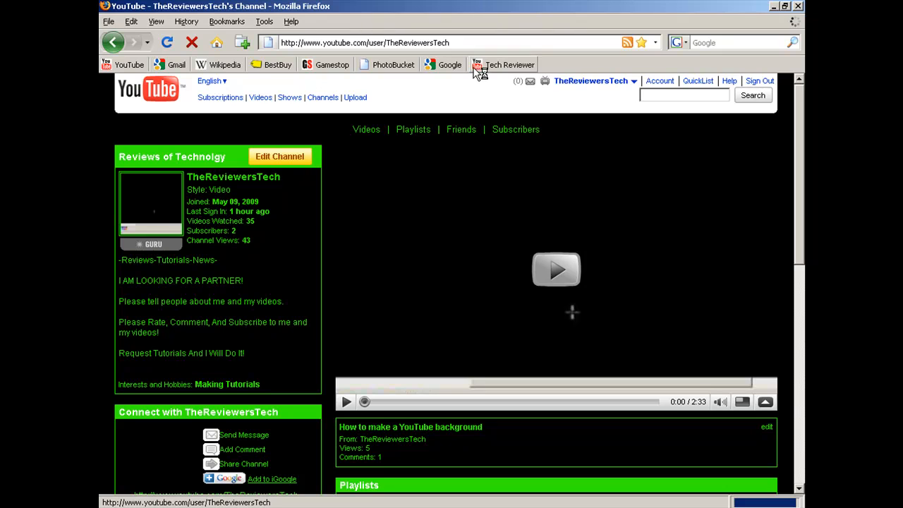
right_click(508, 65)
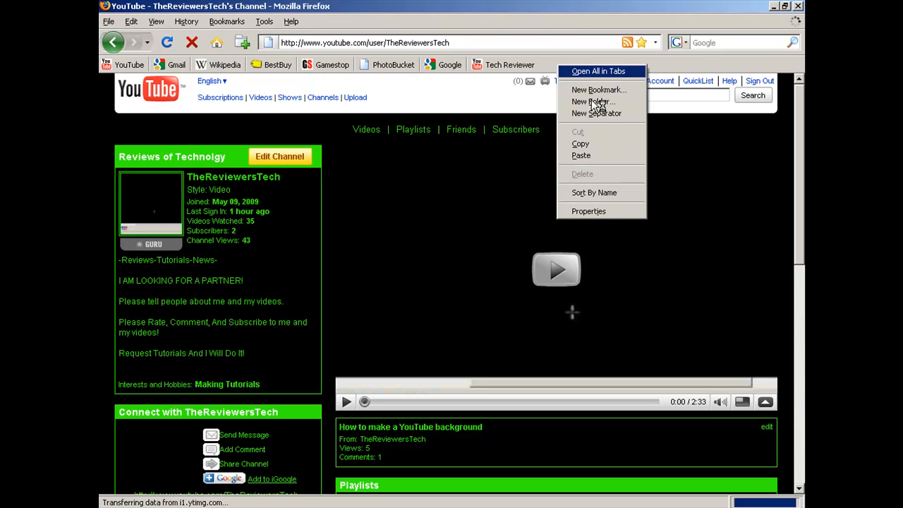
mouse_move(600, 113)
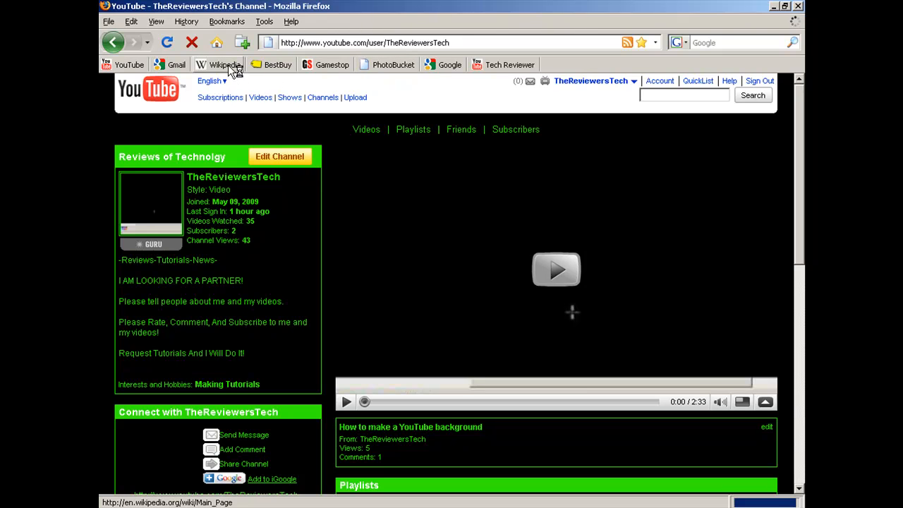
mouse_move(225, 65)
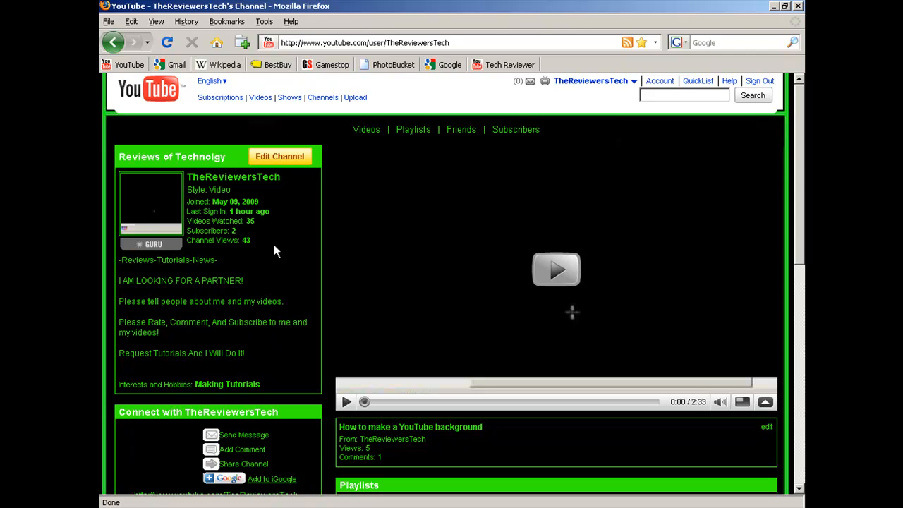
mouse_move(217, 65)
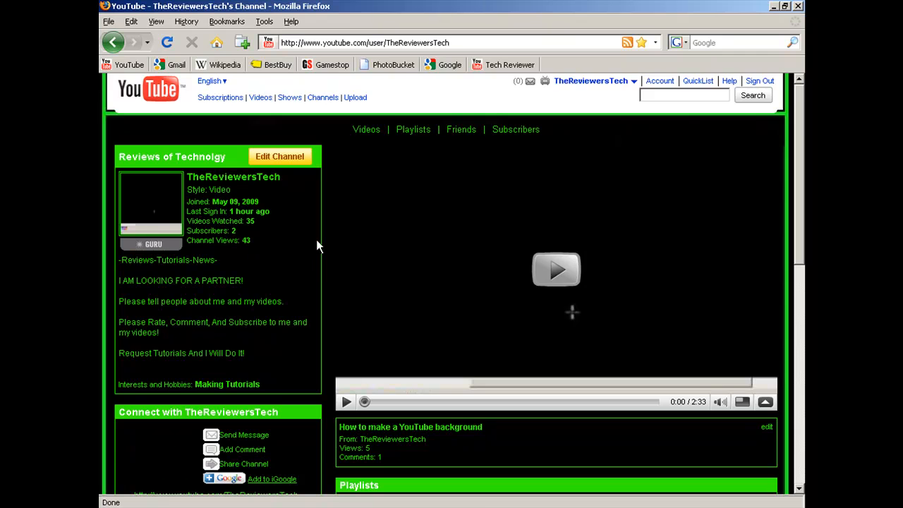
scroll("down", 3)
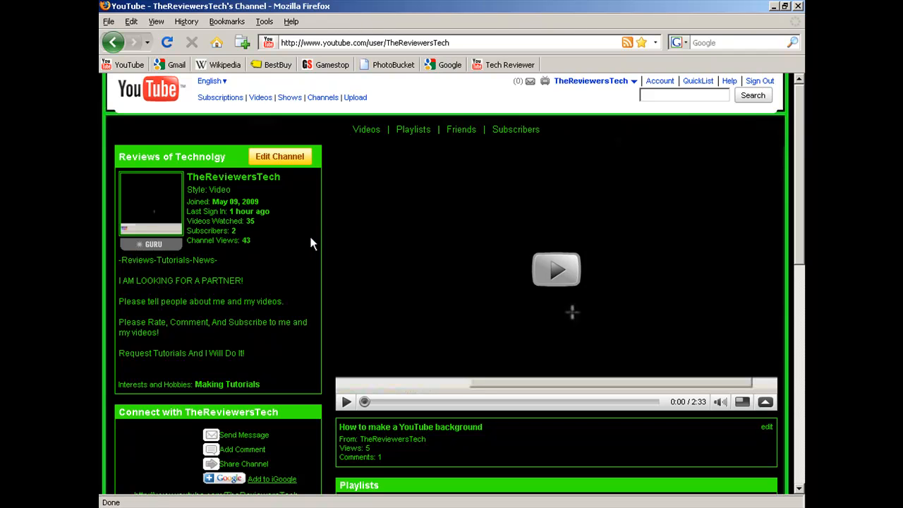
mouse_move(313, 242)
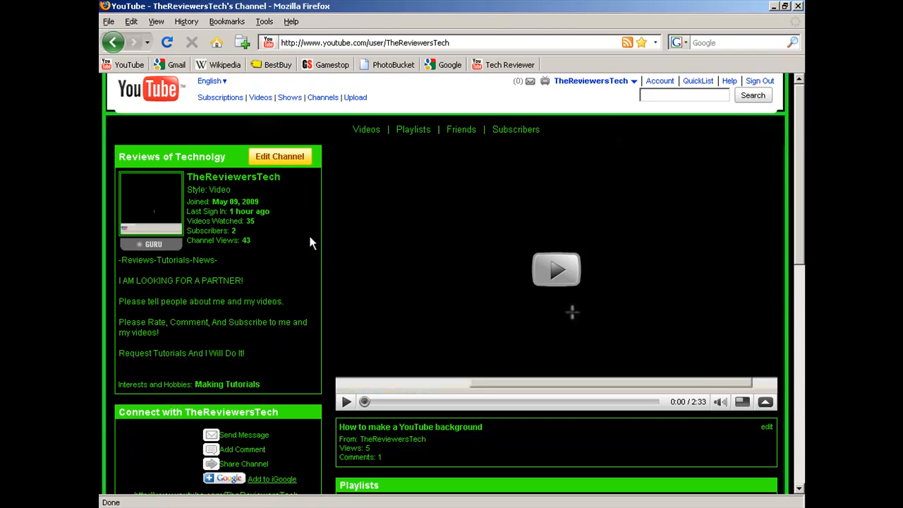
mouse_move(305, 243)
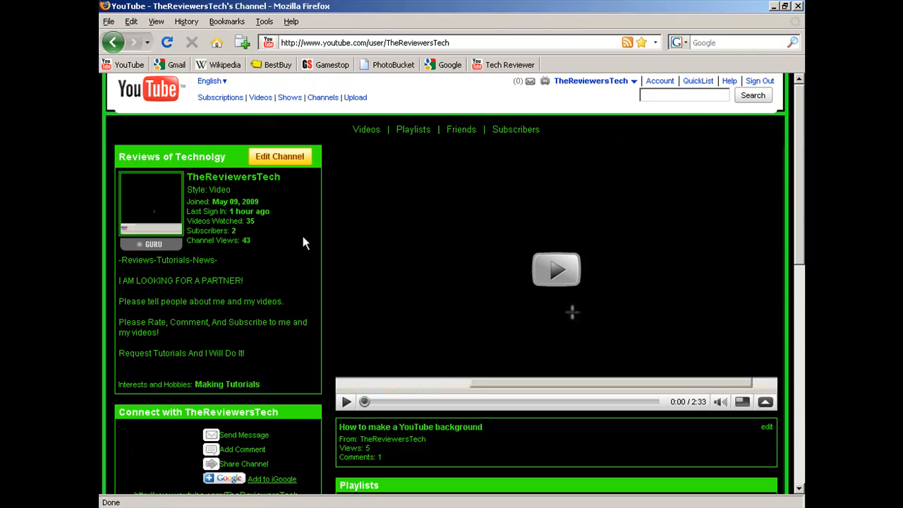
mouse_move(316, 271)
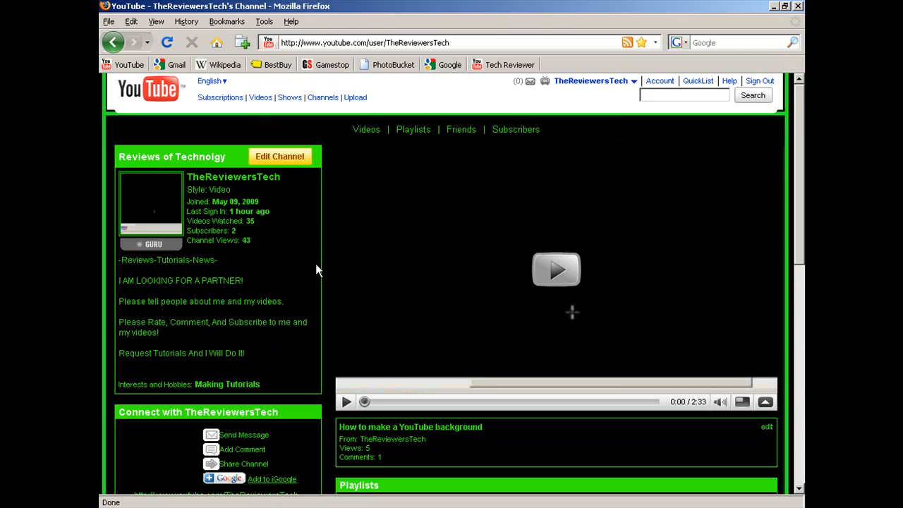